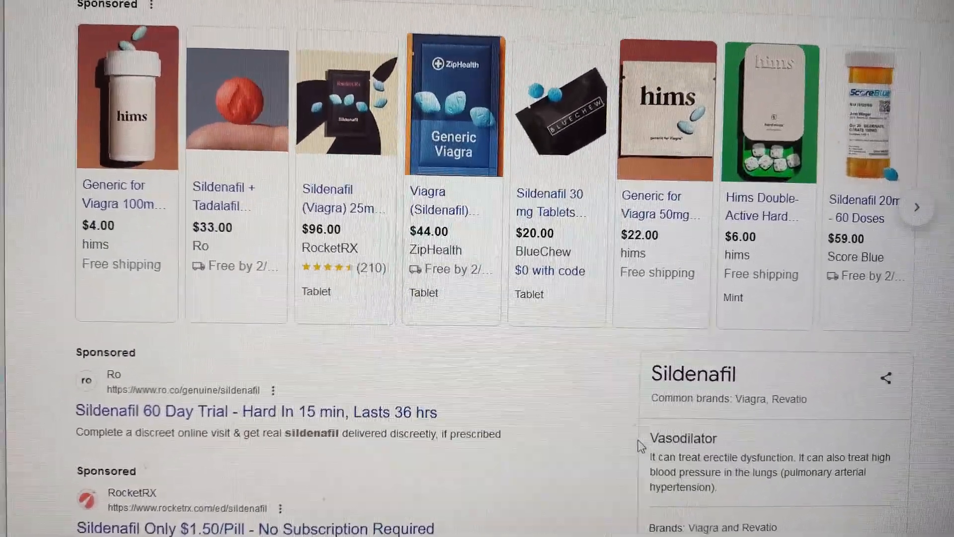
# - Scroll the HMDB results and search Google for Sibutramine, the 280.1846 m/z top match
pyautogui.scroll(-3)
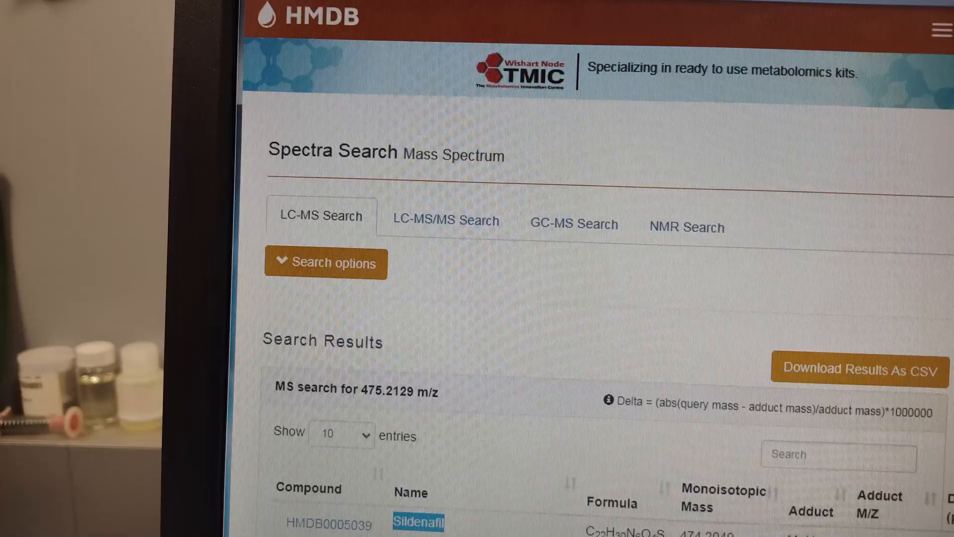
pyautogui.scroll(-3)
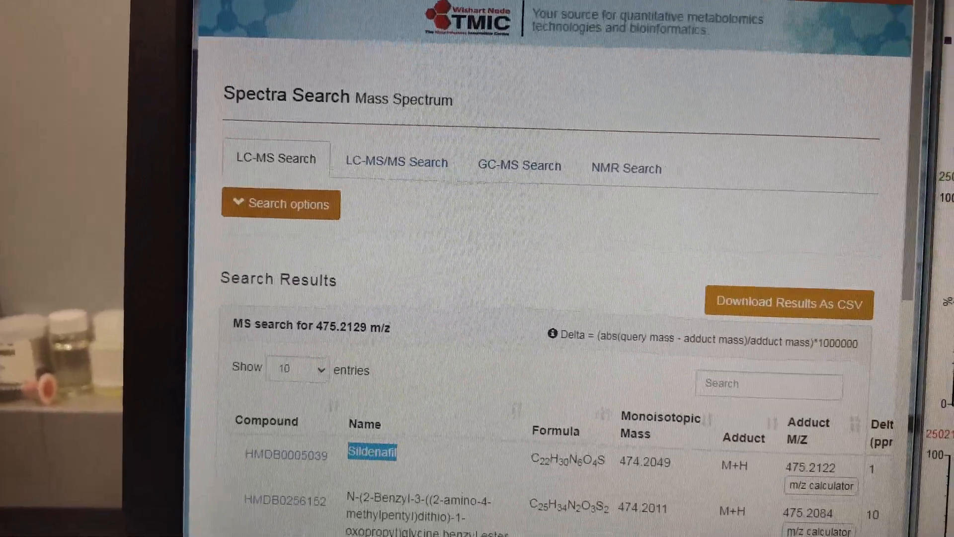
pyautogui.scroll(-3)
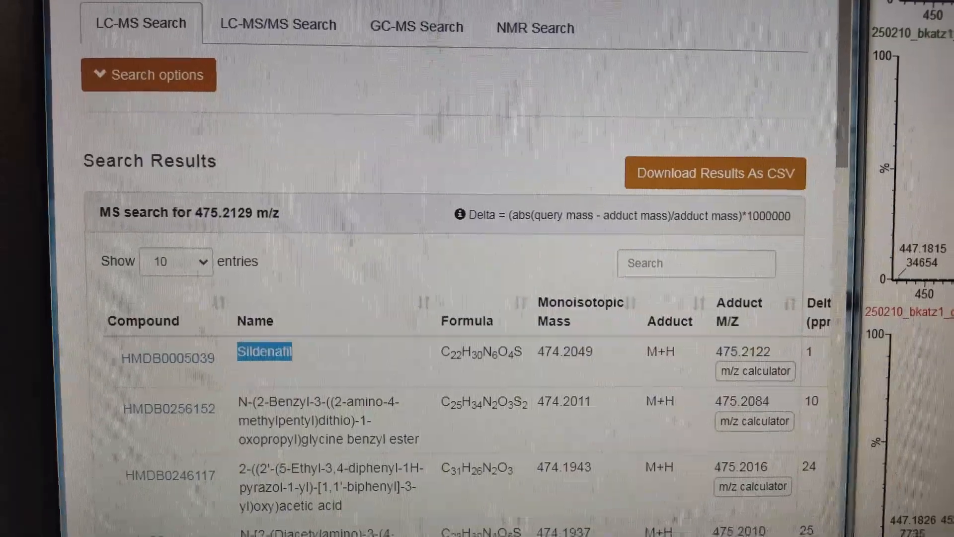
pyautogui.scroll(-3)
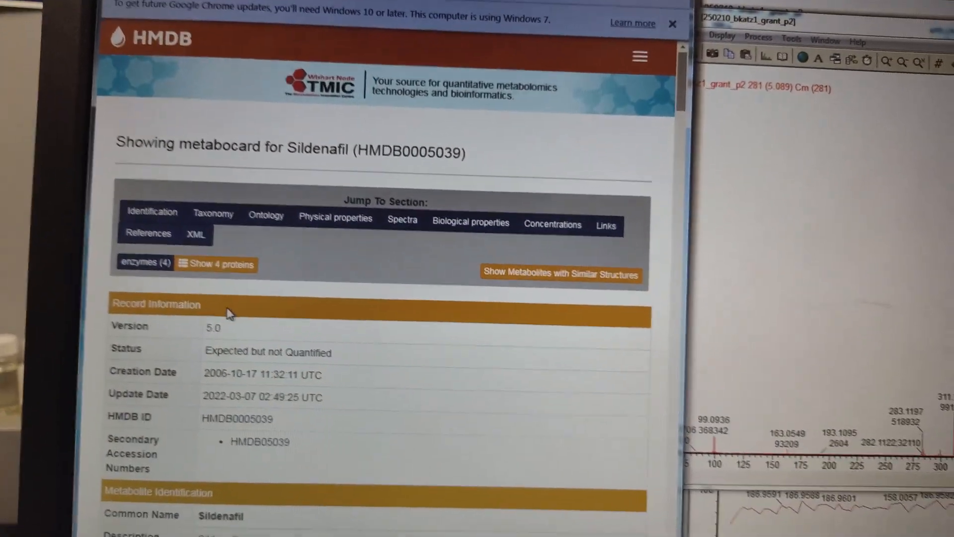
pyautogui.scroll(-3)
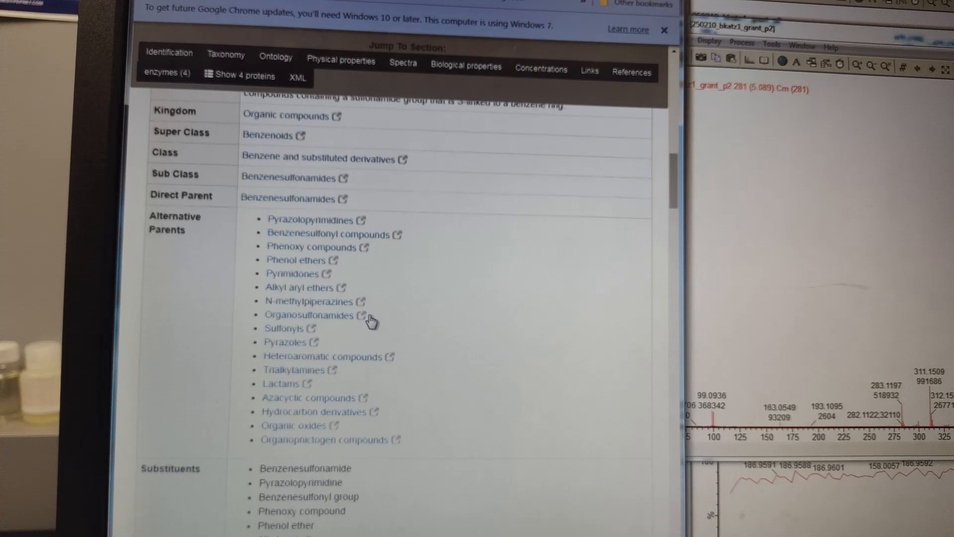
pyautogui.scroll(-3)
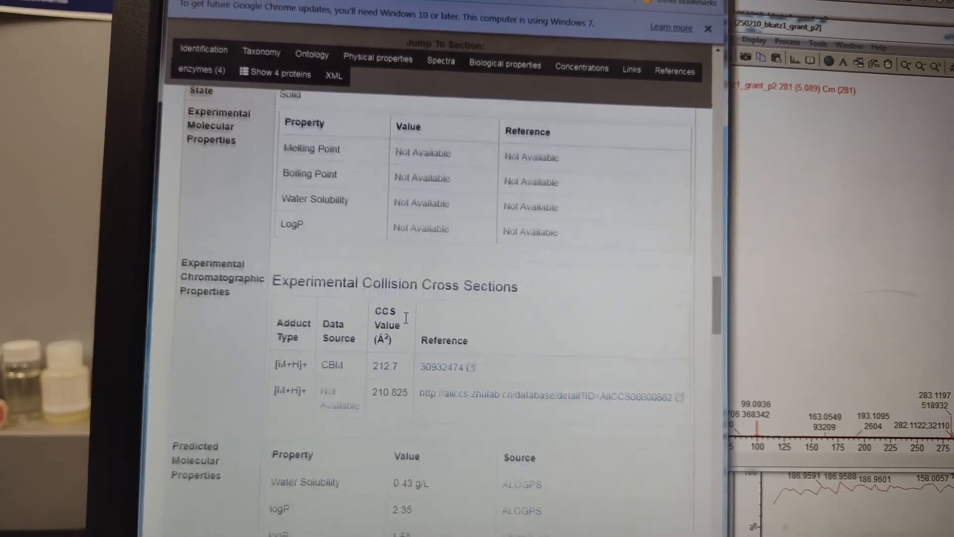
pyautogui.scroll(-3)
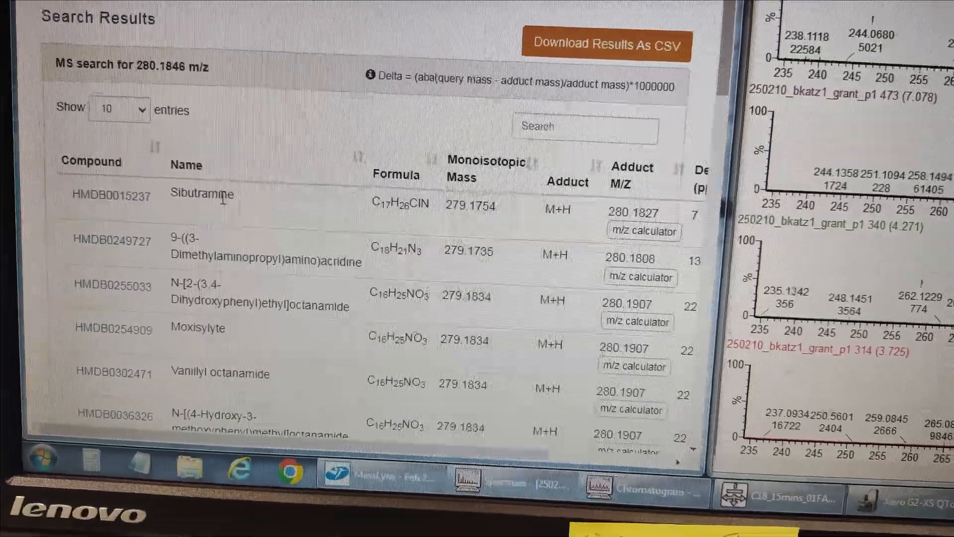
pyautogui.rightClick(204, 197)
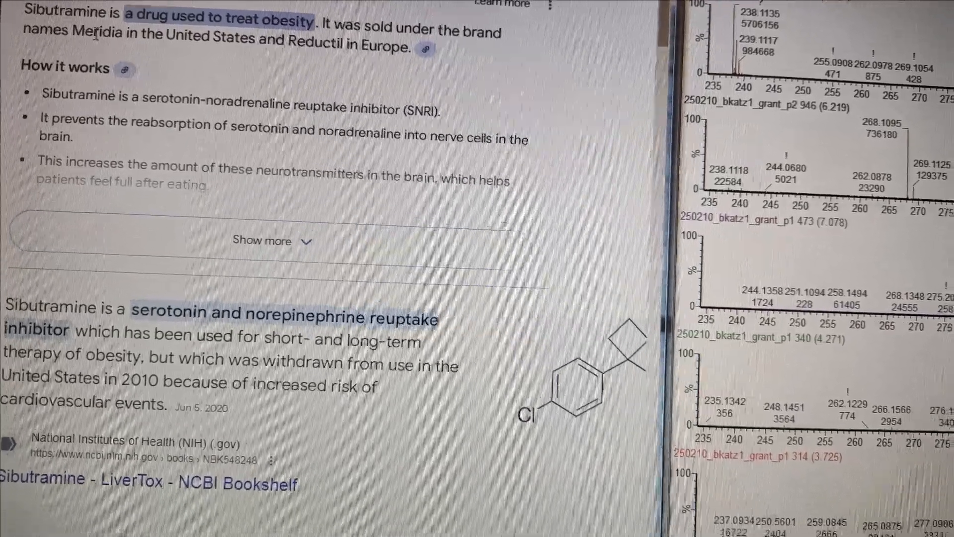
# - Show more of Google's sibutramine overview: uses, side effects, 2010 withdrawal
pyautogui.click(266, 240)
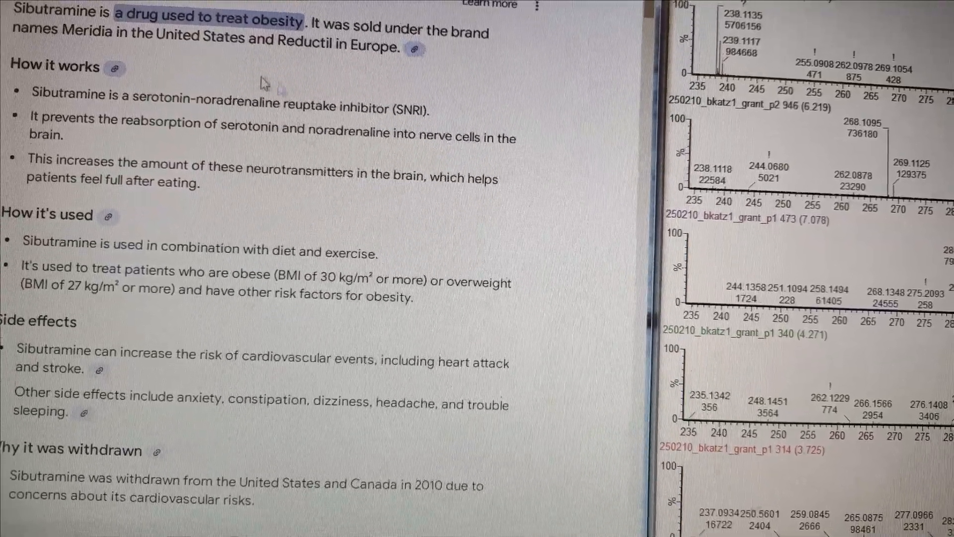